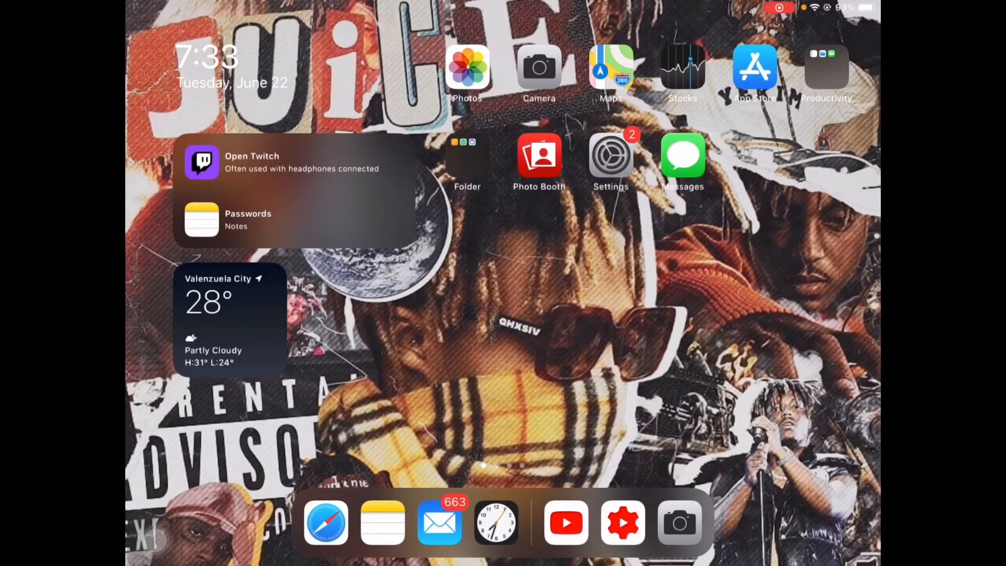
Open Safari and search Google for 'youtube studio'.
left_click(325, 522)
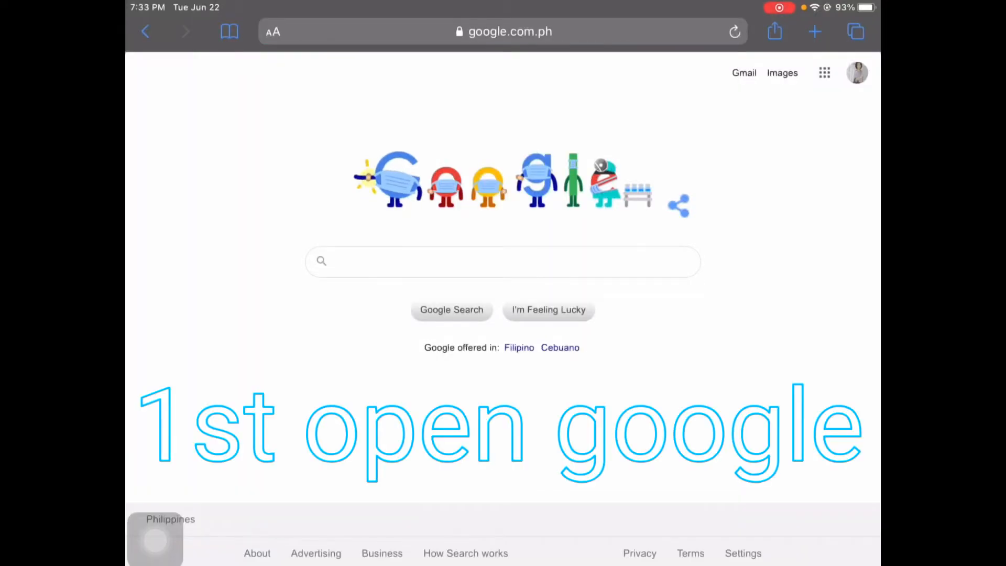
left_click(503, 261)
type("youtube studio")
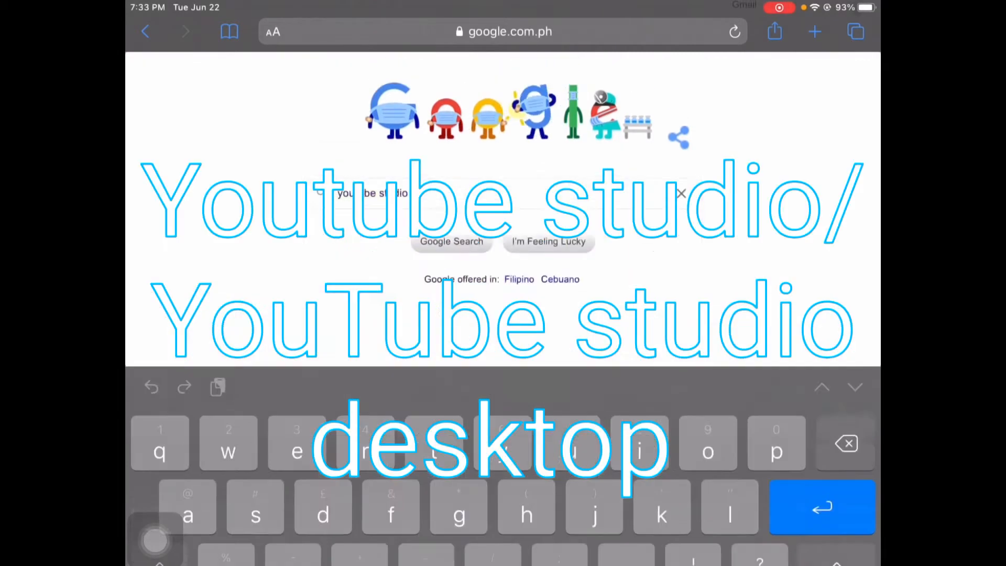
key("enter")
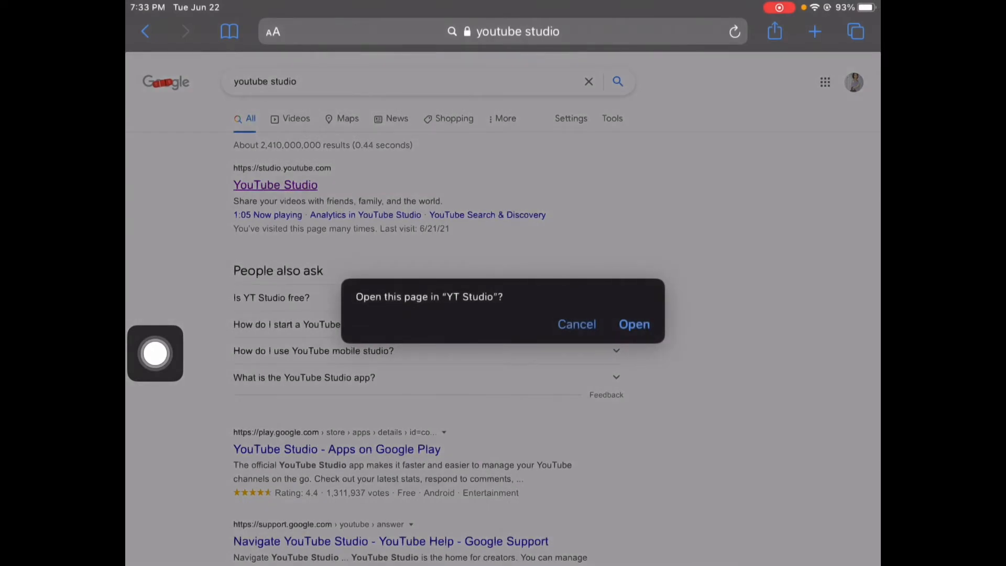
Decline the YT Studio app prompt and load studio.youtube.com in Safari.
left_click(633, 324)
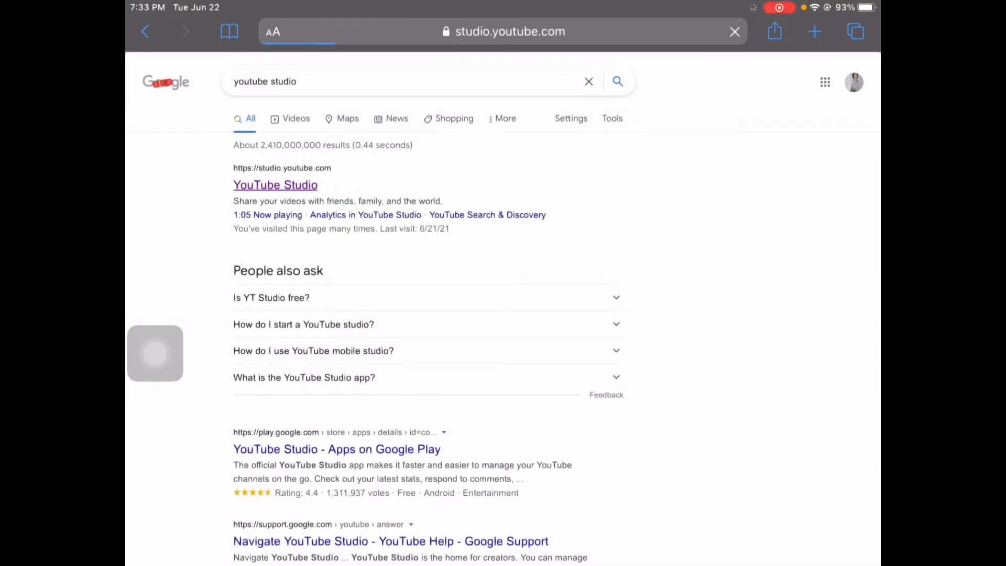
left_click(275, 184)
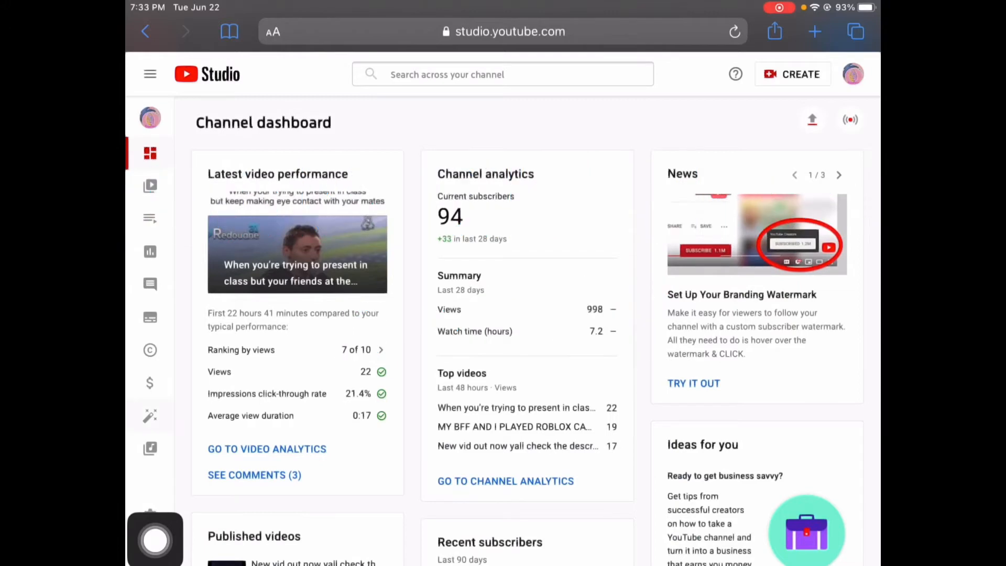
Open Customization and switch to the Branding tab.
left_click(150, 415)
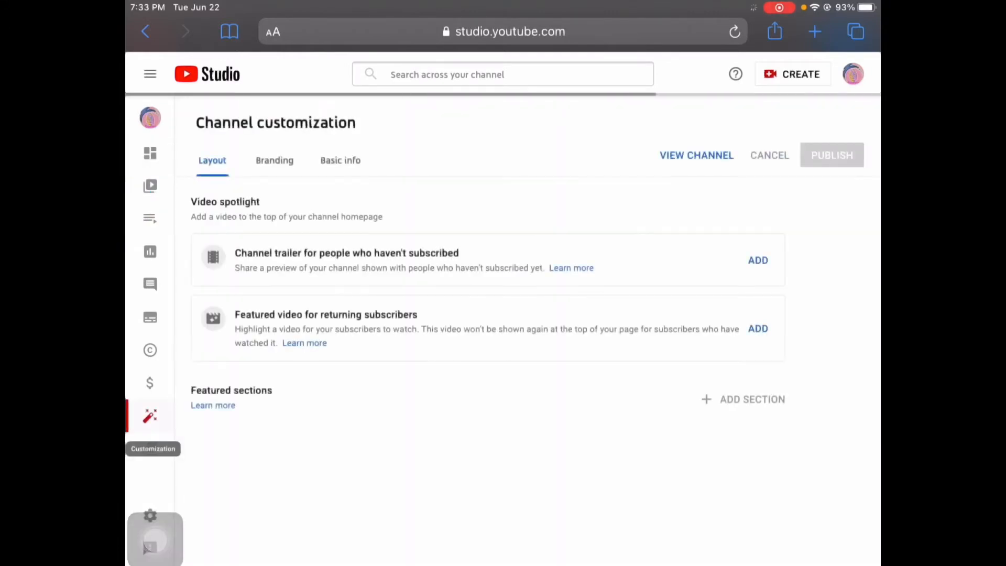
left_click(758, 260)
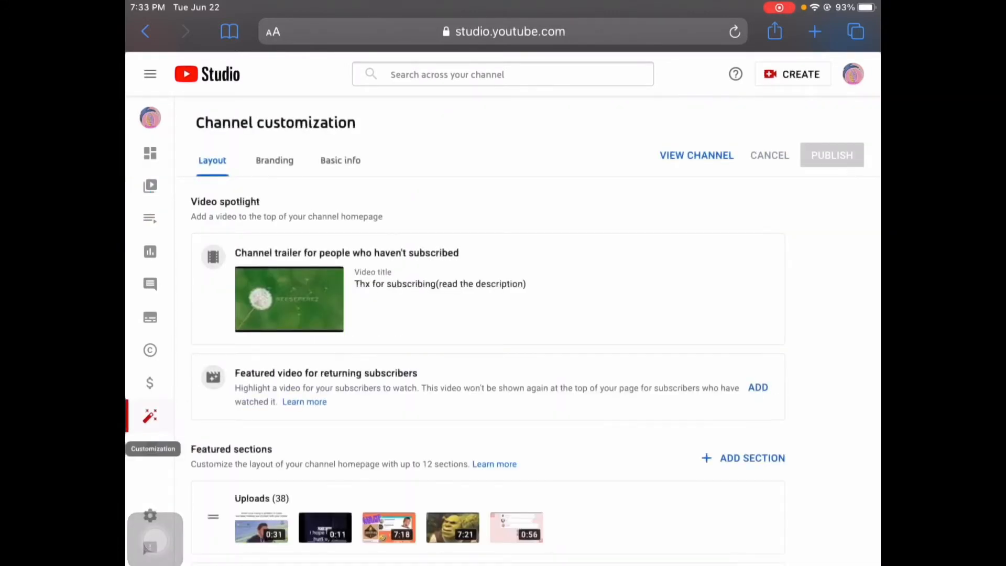
scroll("down", 3)
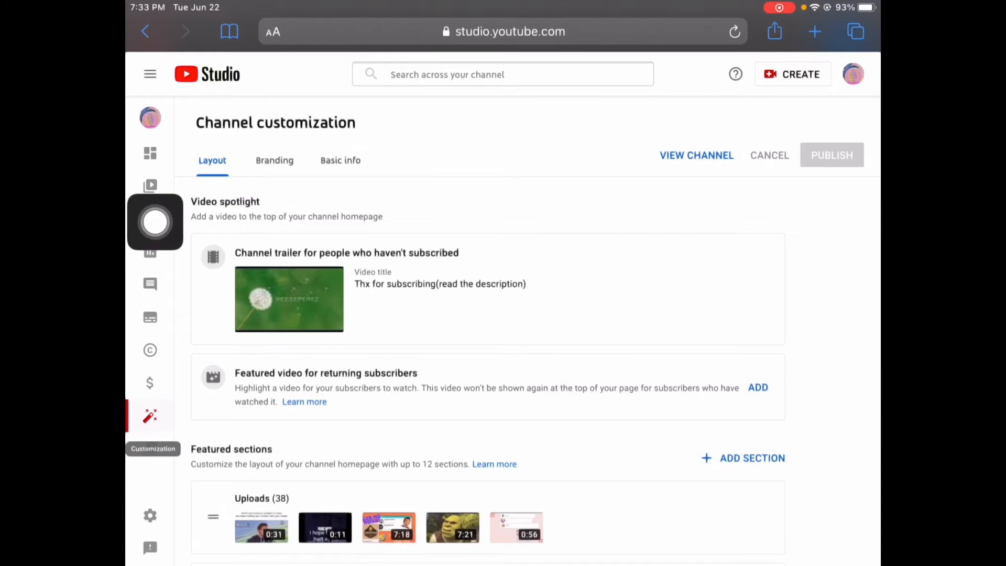
left_click(274, 159)
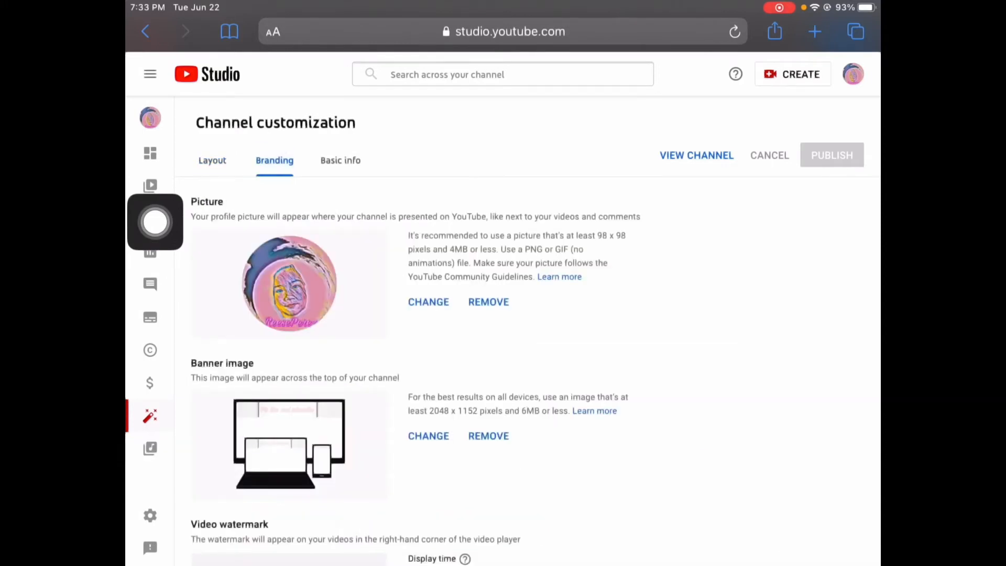
scroll("down", 3)
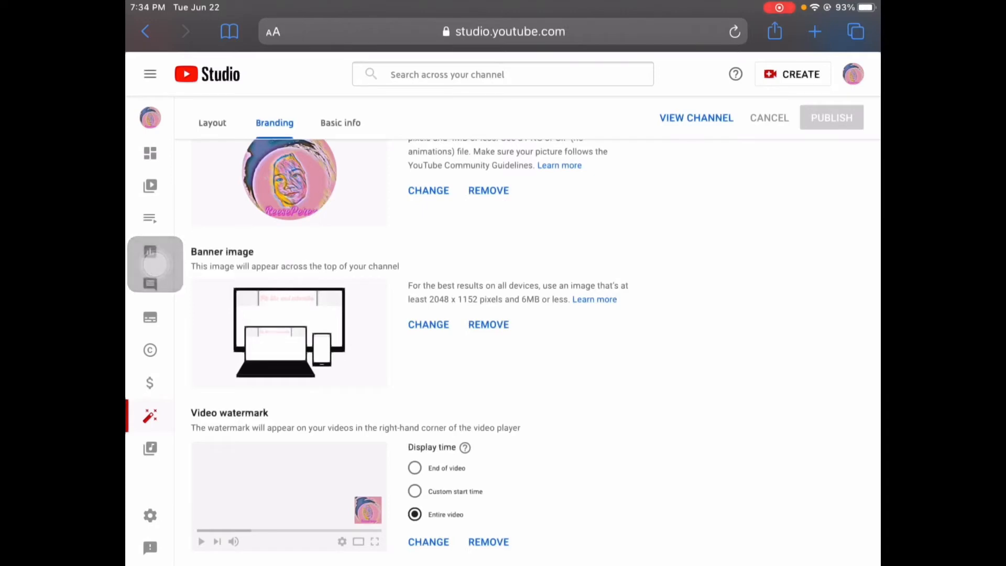
left_click(415, 468)
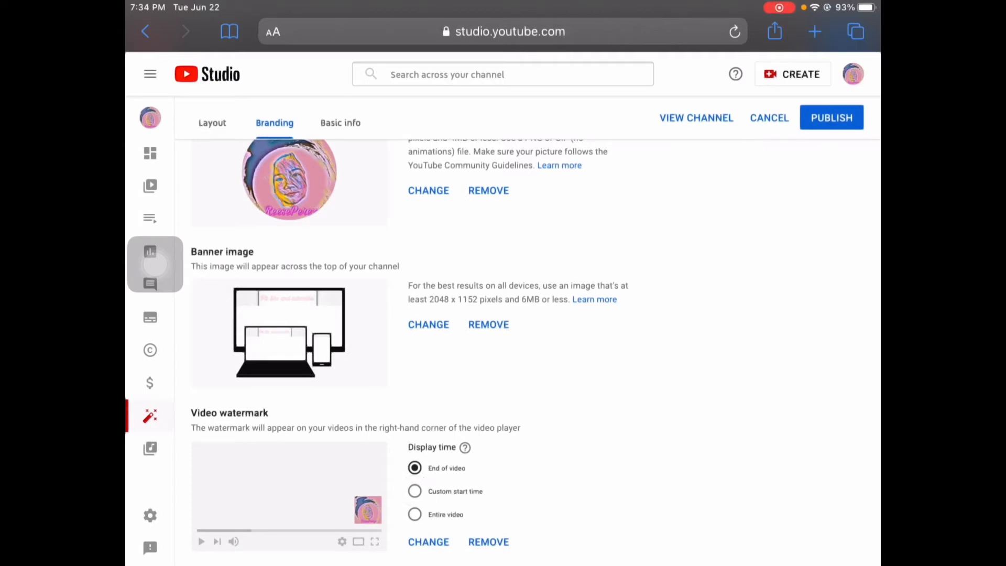
left_click(415, 514)
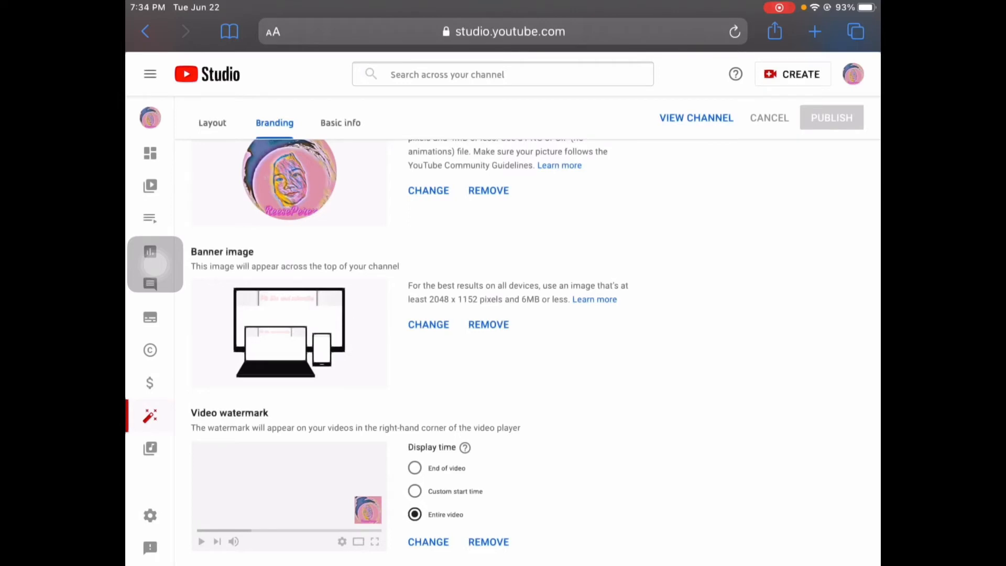
left_click(415, 467)
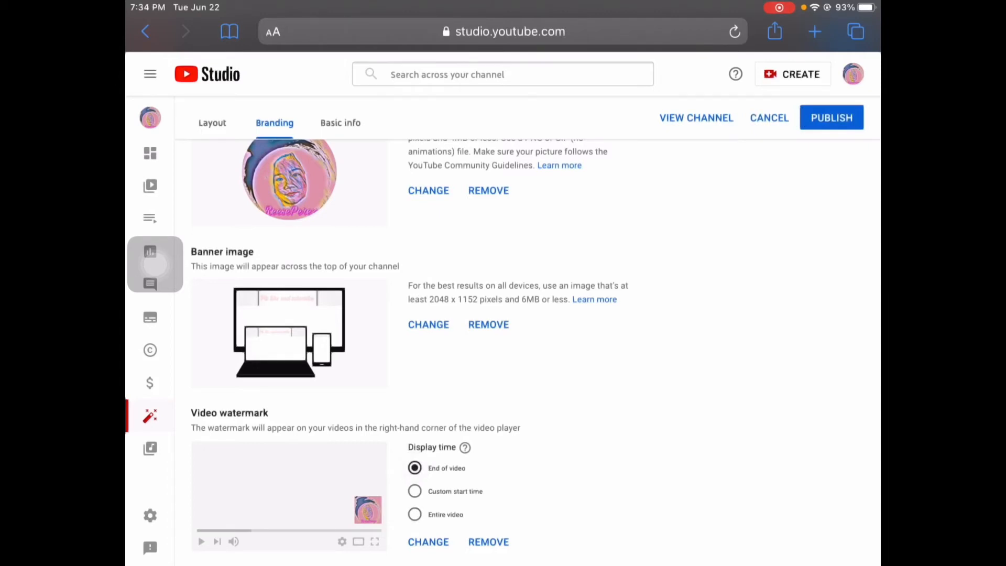
left_click(414, 514)
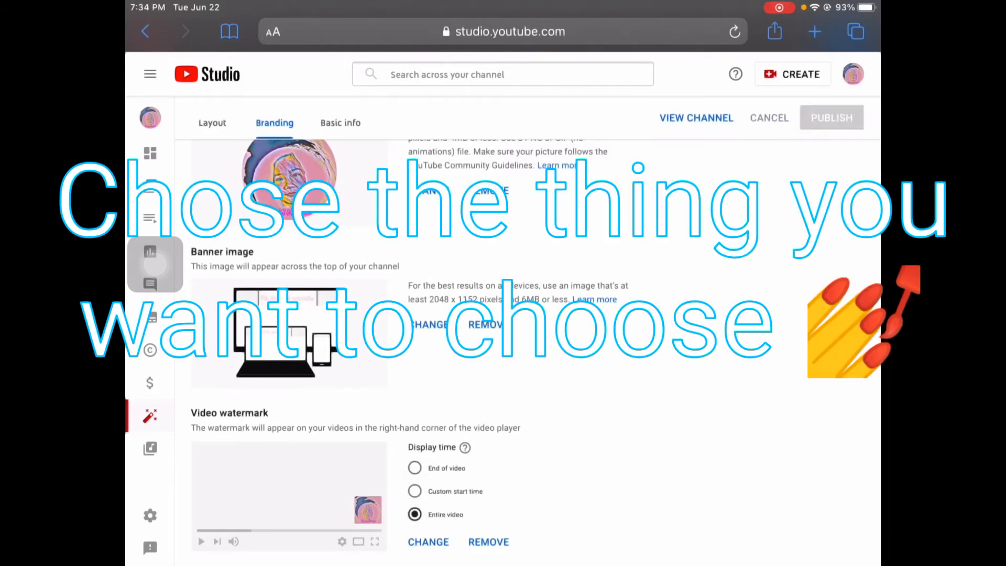
left_click(414, 468)
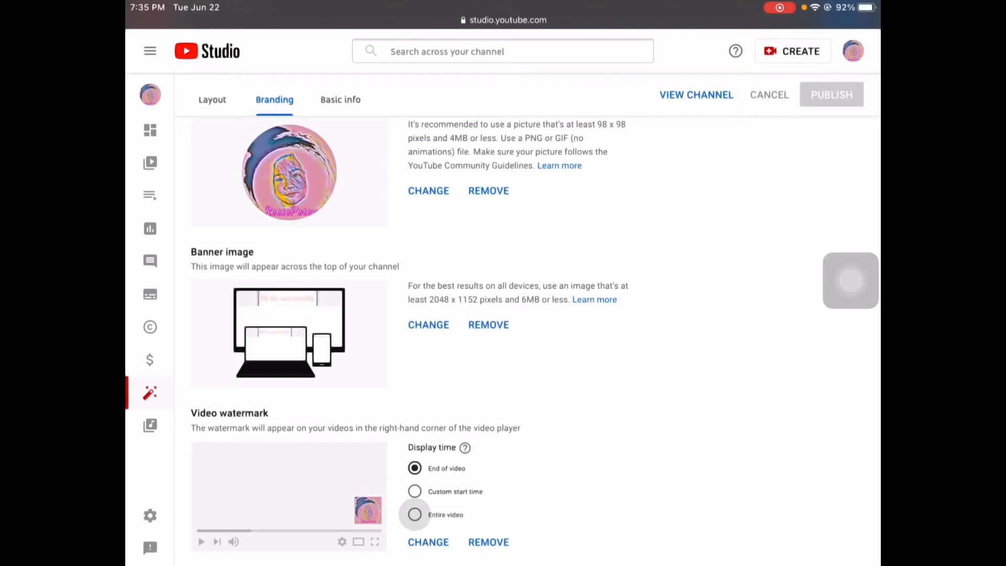
Set watermark display time to Entire video, publish, and go to the channel.
left_click(414, 514)
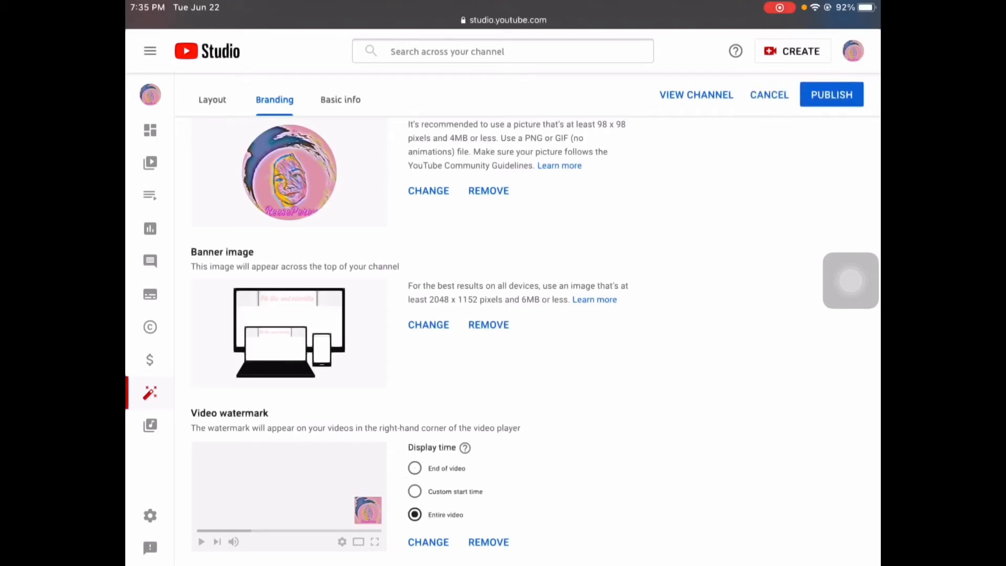
left_click(831, 95)
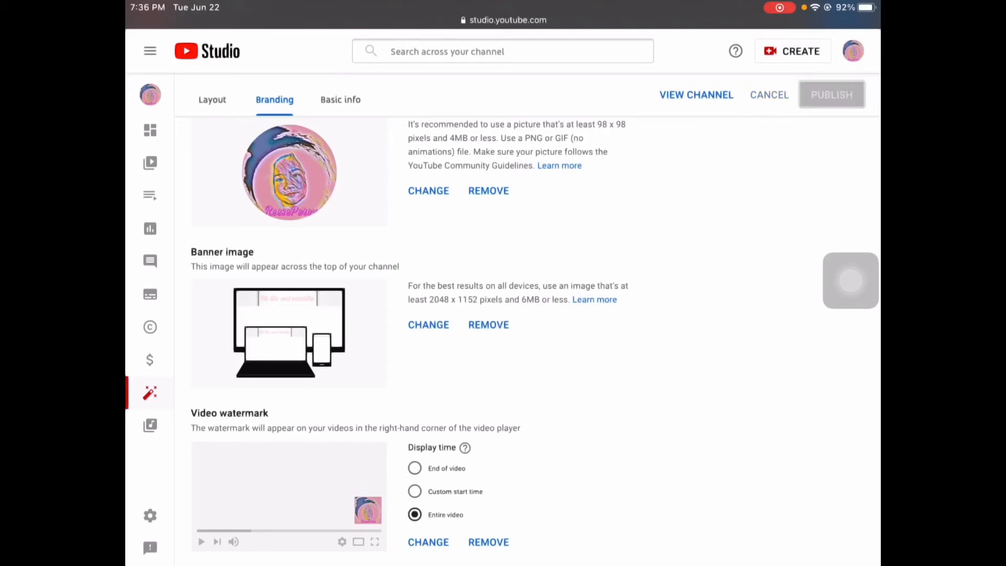
left_click(832, 94)
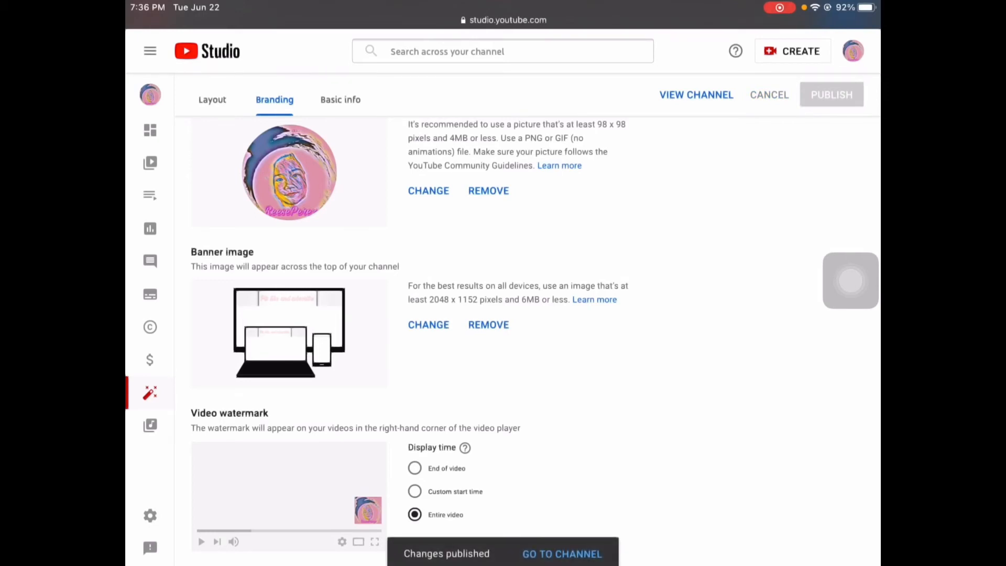
left_click(561, 553)
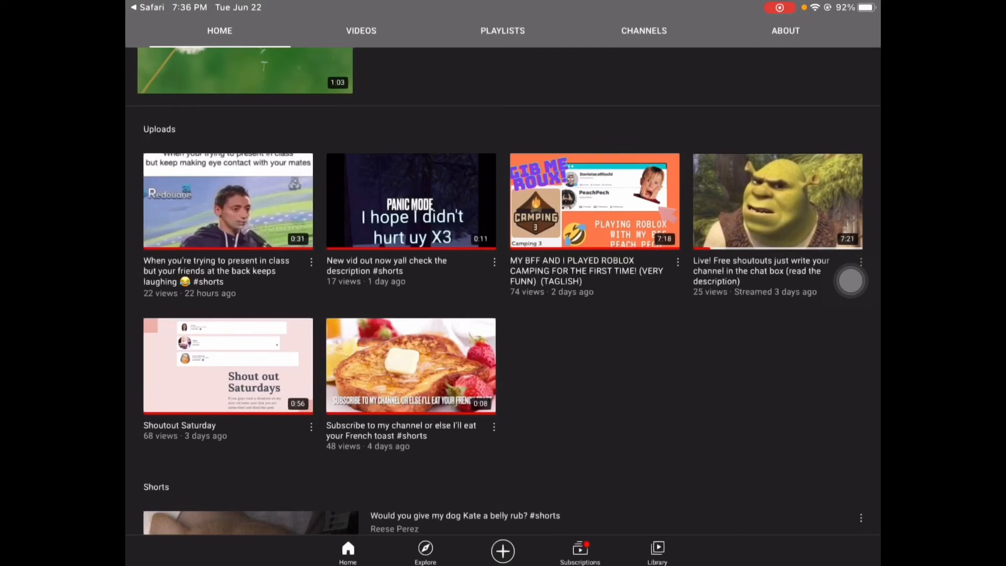
Play the Shoutout Saturday video from the channel's uploads.
scroll("down", 3)
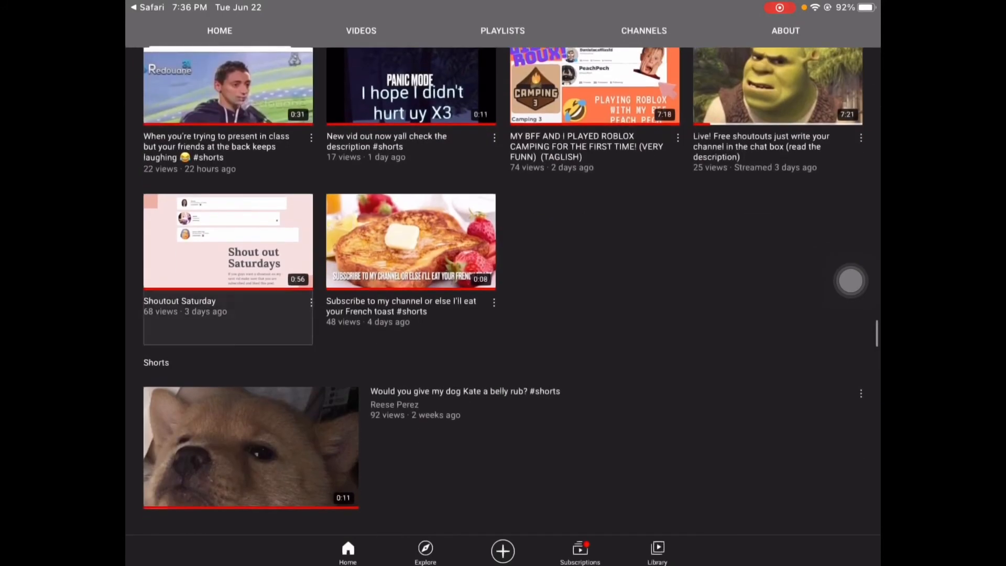
left_click(227, 240)
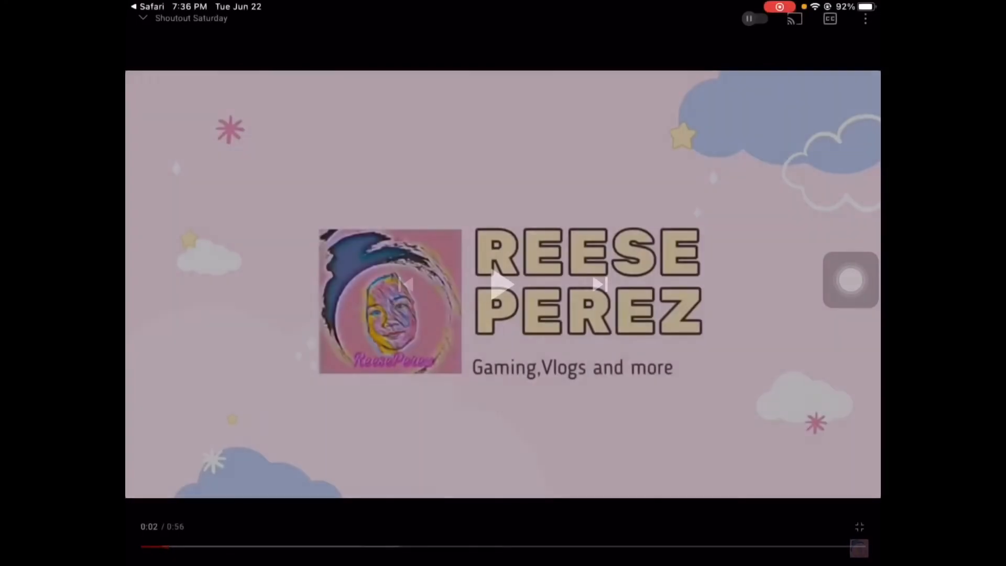